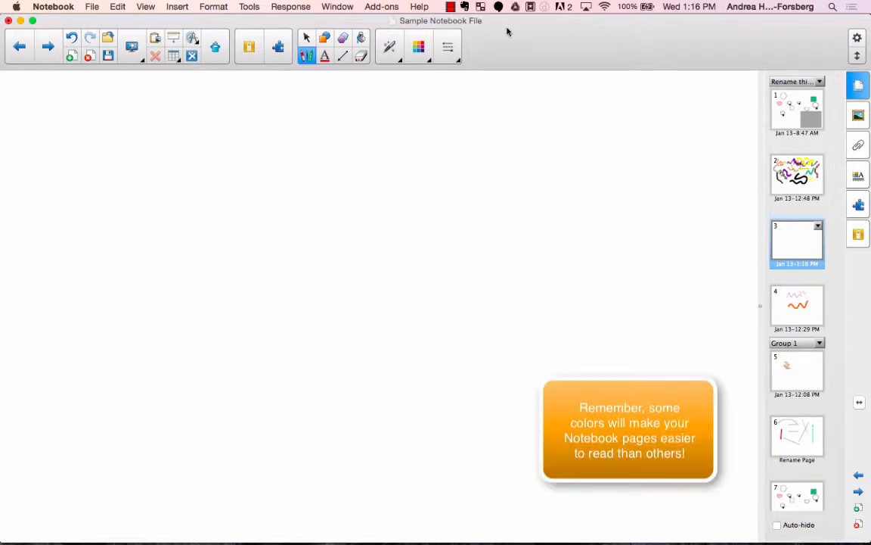
Switch from the pen to the Select tool.
click(306, 37)
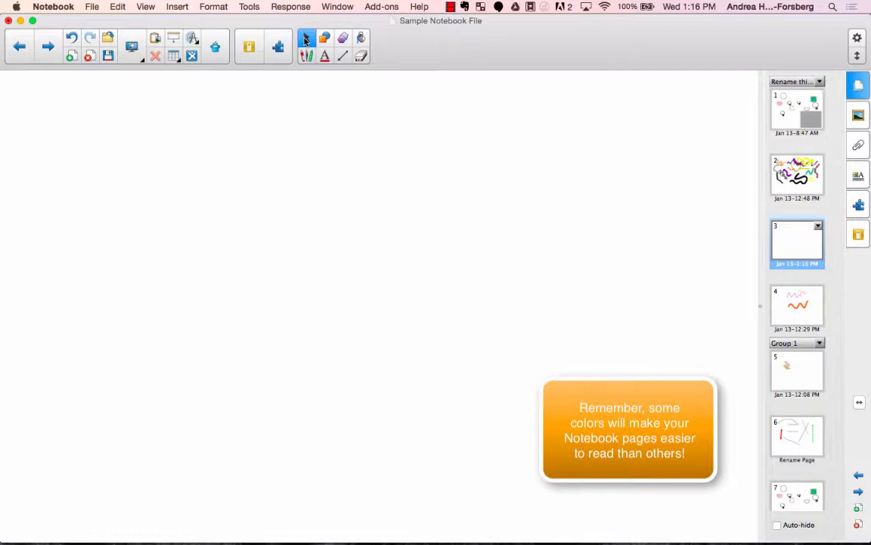
Give page 3 a solid background fill, first orange then yellow, via Fill Effects.
click(858, 175)
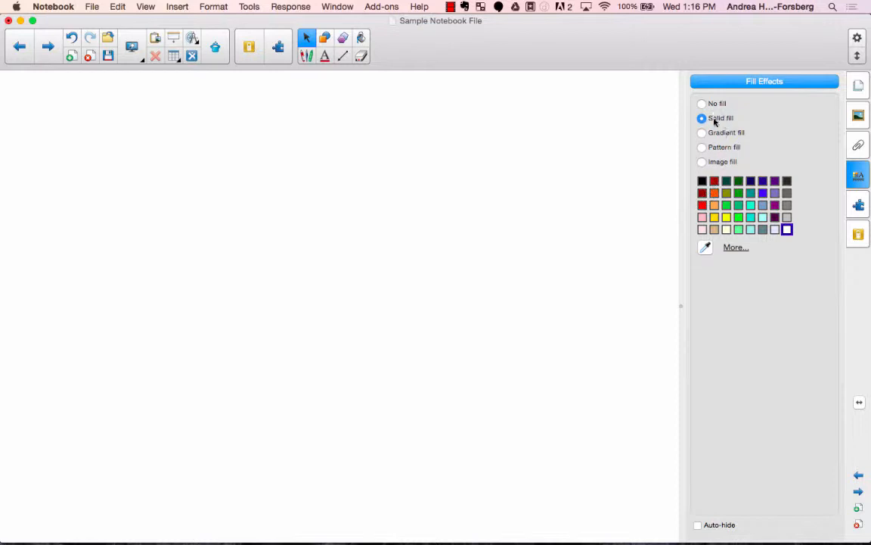
click(714, 192)
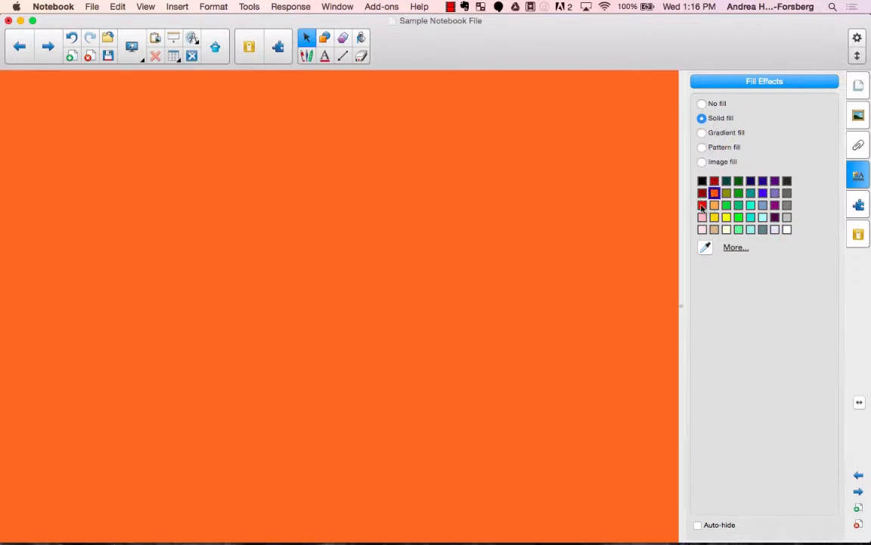
click(714, 217)
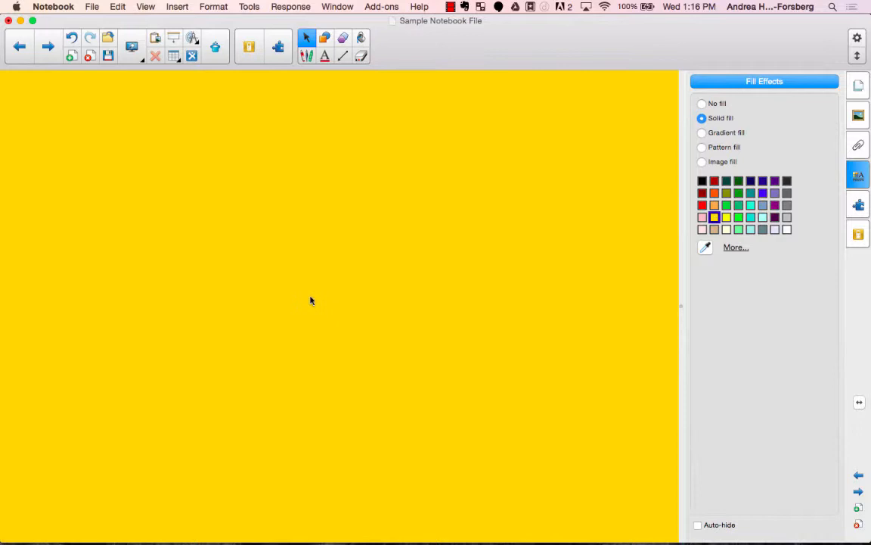
Change the background to a blue-to-green gradient, then a lined pattern, then image fill.
click(701, 132)
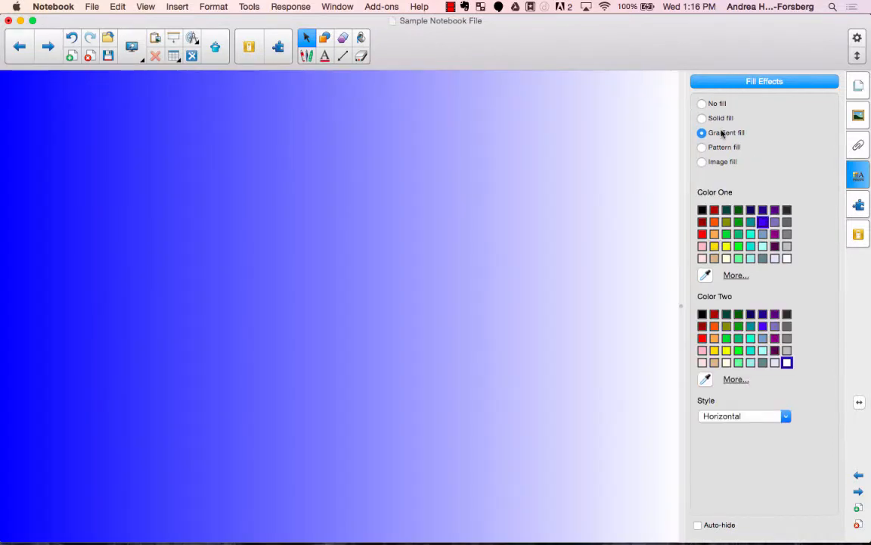
click(738, 338)
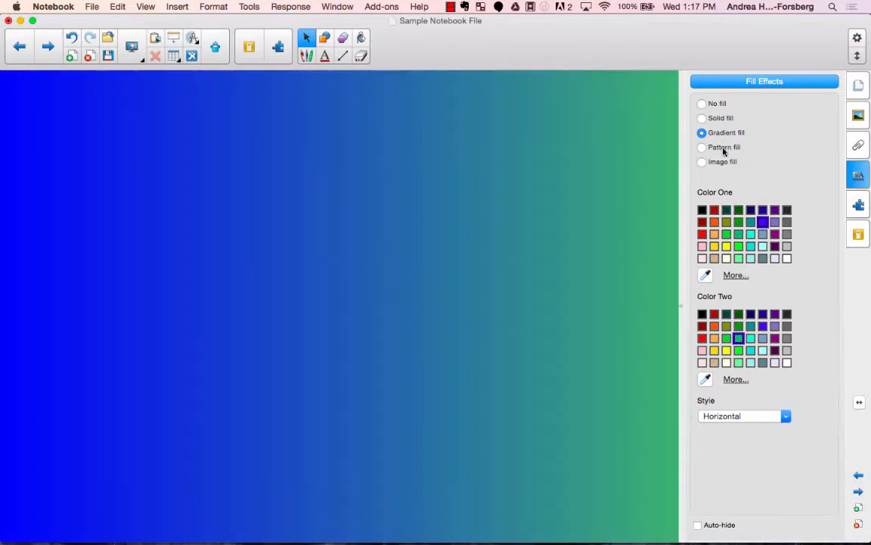
click(702, 147)
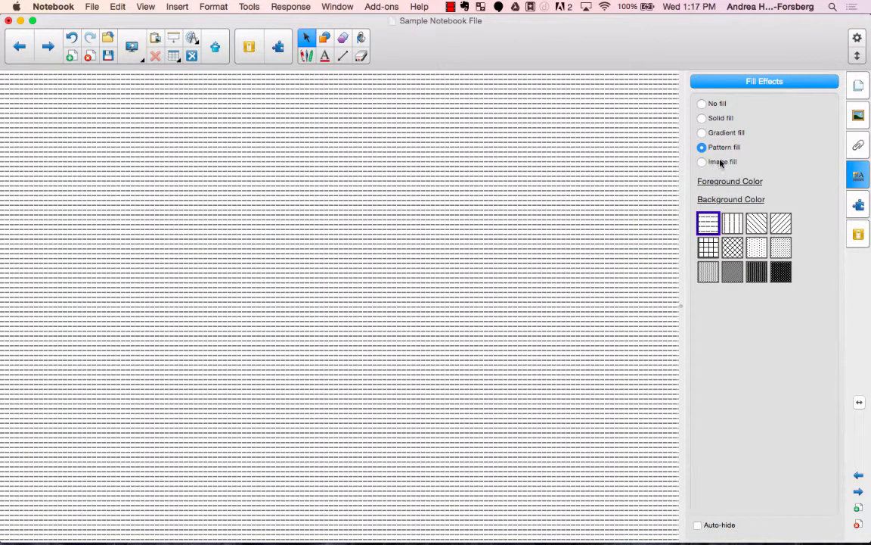
click(702, 161)
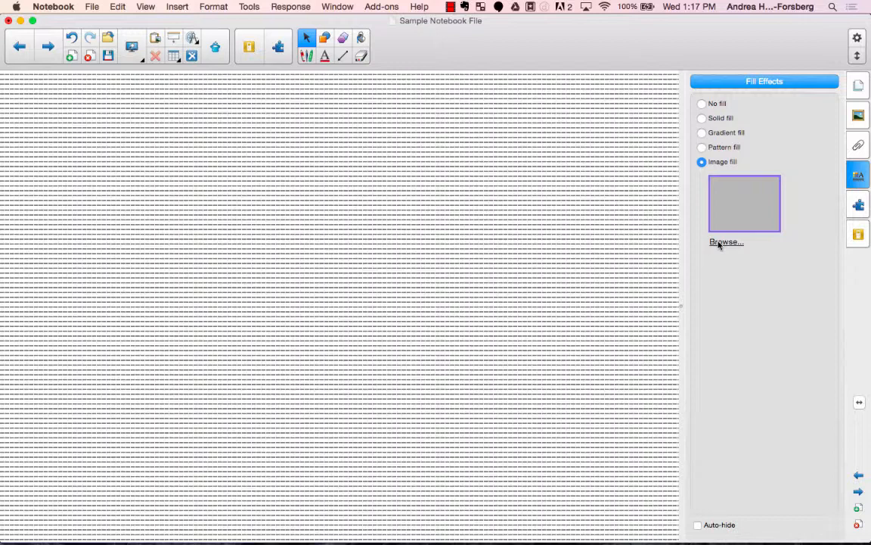
mouse_move(408, 438)
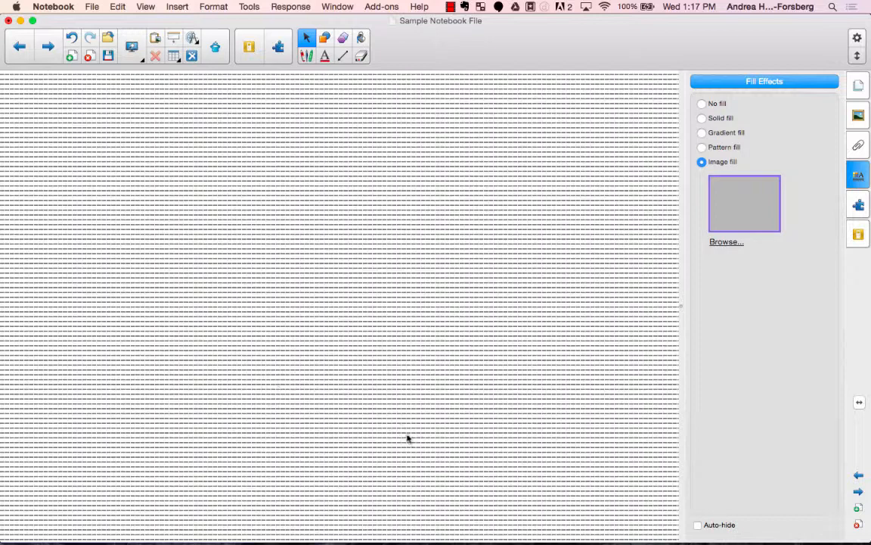
mouse_move(267, 255)
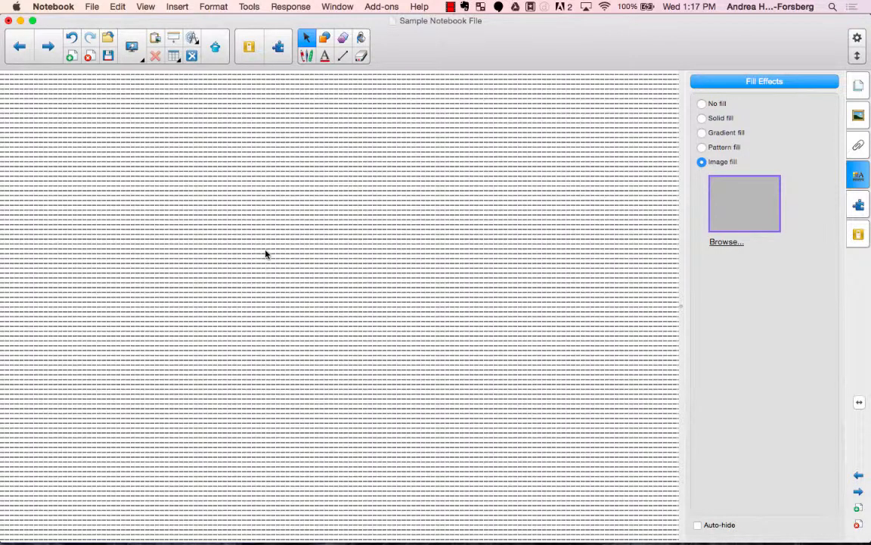
mouse_move(748, 129)
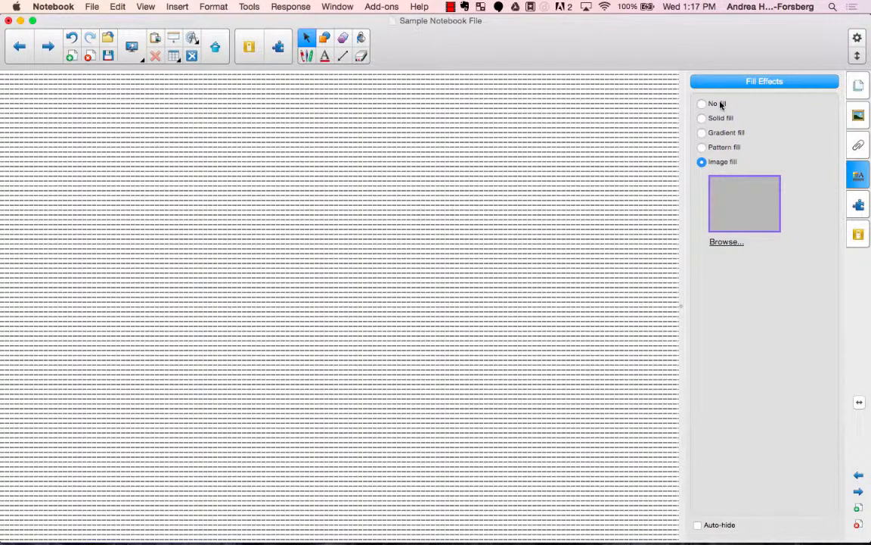
Set the page background to No fill so page 3 is plain white again.
click(702, 104)
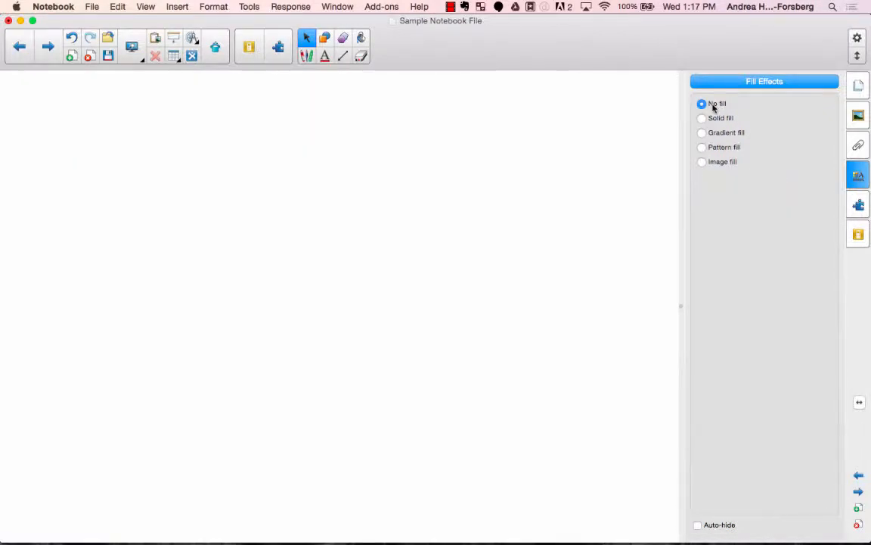